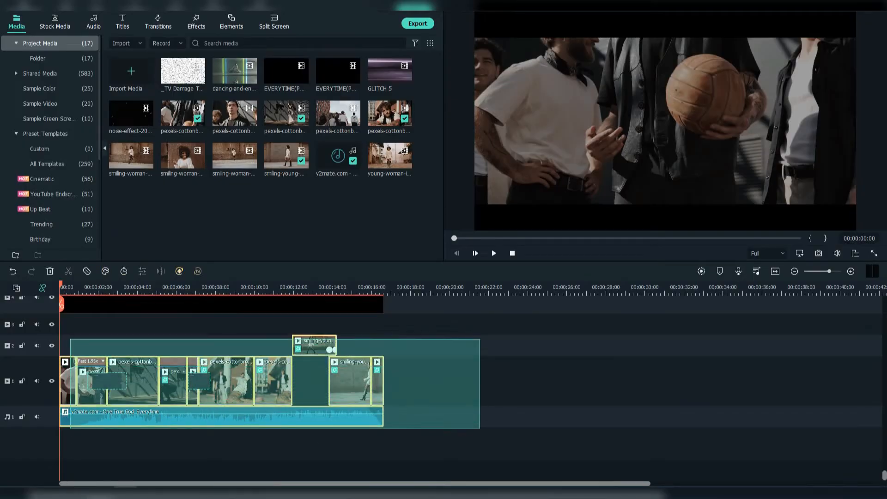
Zoom into the opening seconds and search the transitions library for "glitch"
left_click(851, 271)
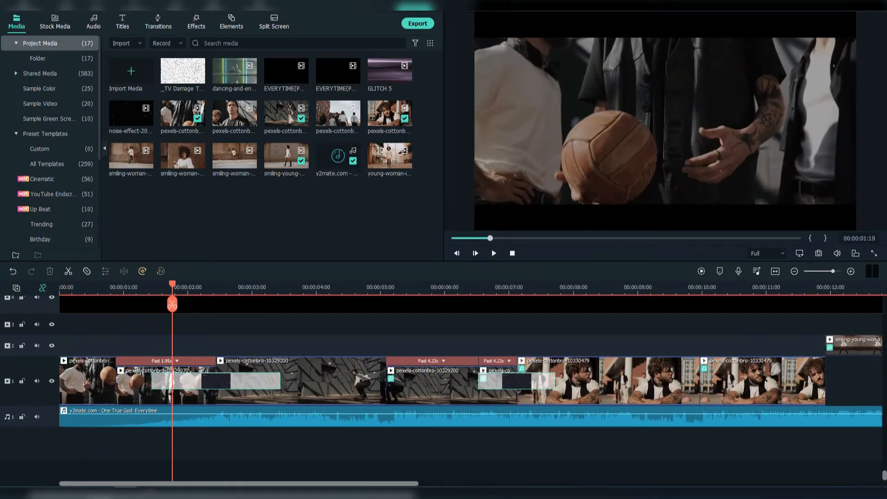
left_click(205, 287)
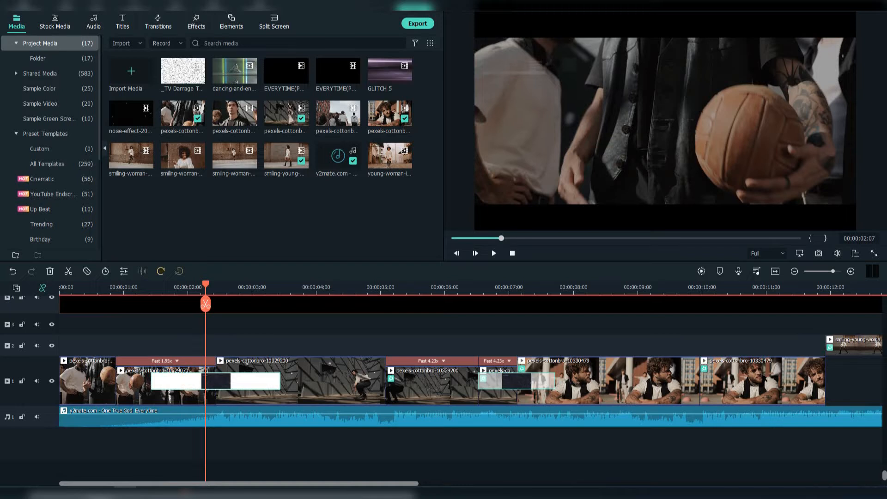
left_click(158, 21)
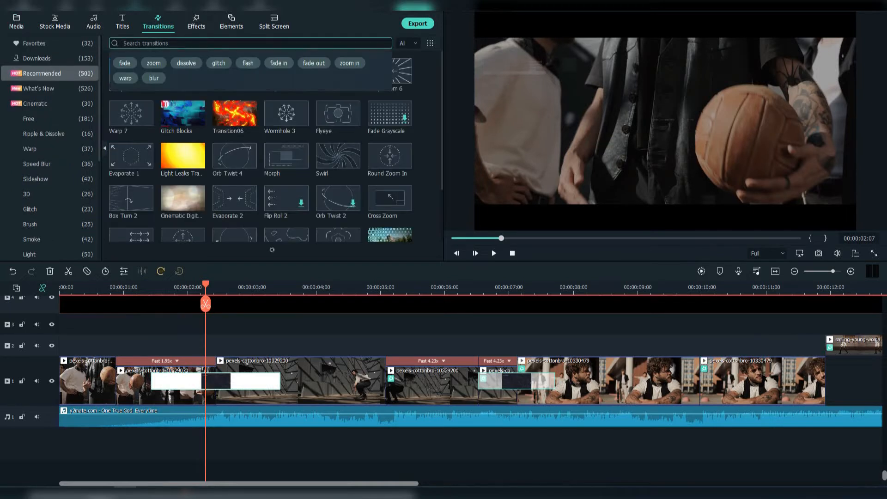
type("glitch")
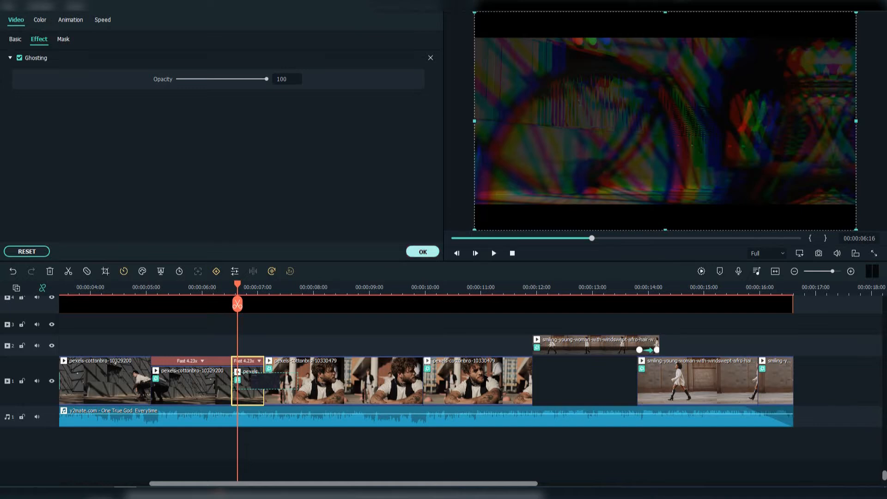
Review the Ghosting effect on the short clip and Hallucination 2 on the next
left_click(158, 23)
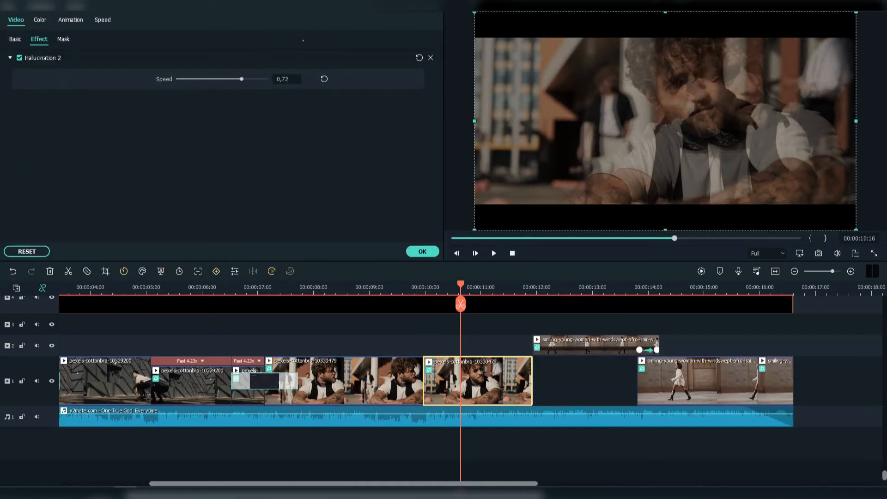
left_click(158, 22)
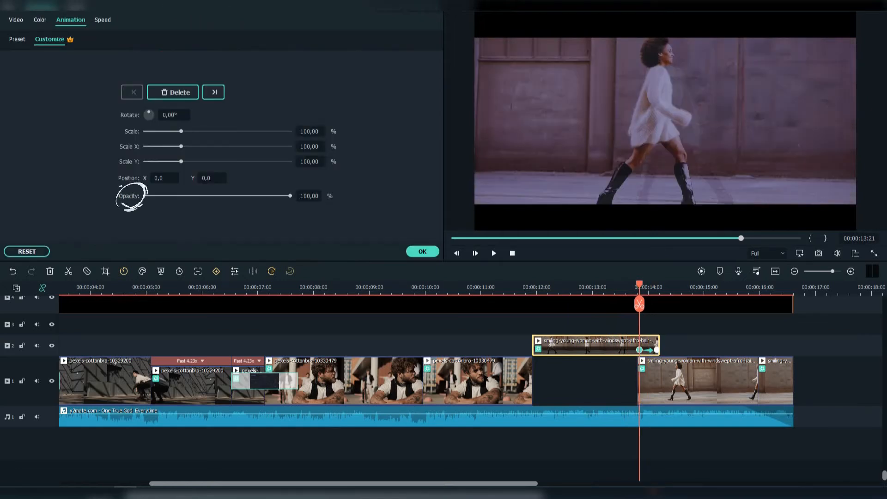
Lower the overlay clip's opacity keyframe and confirm the walking clip's settings
left_click_drag(290, 195, 146, 195)
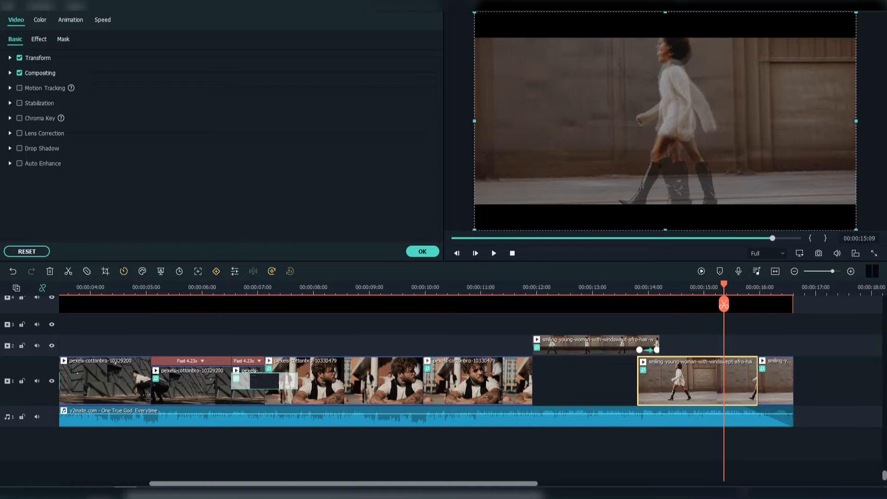
left_click(39, 39)
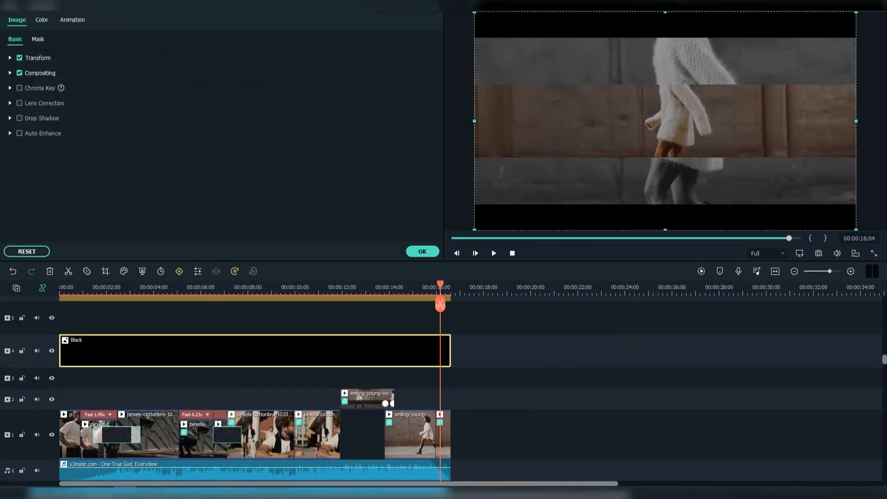
Apply the black overlay's image settings across the full footage length
left_click(38, 72)
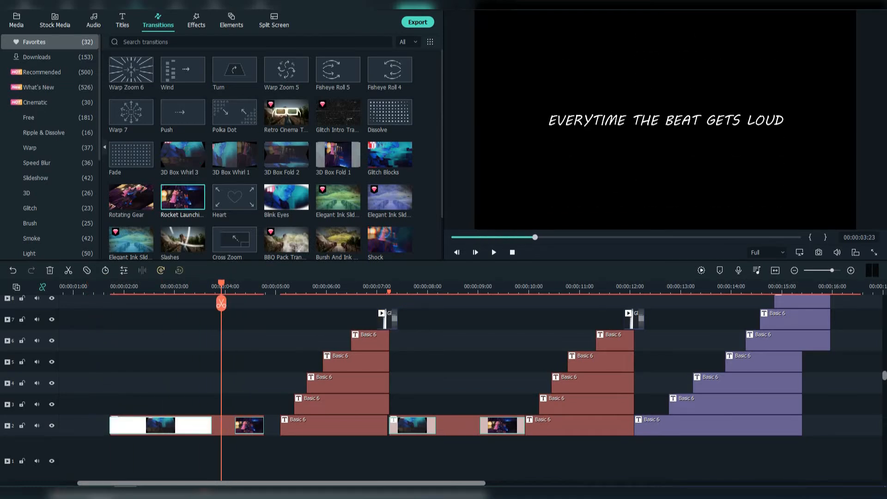
mouse_move(183, 198)
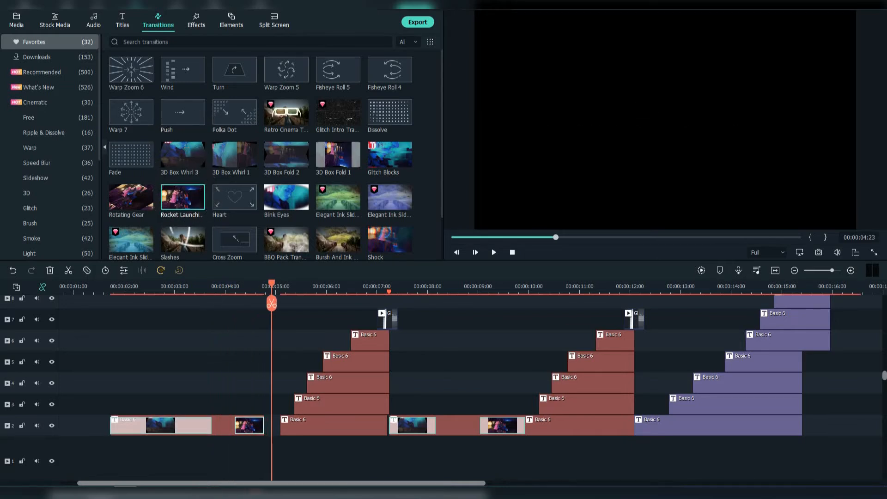
Select the staircase of lyric title stacks aligned over the song audio
left_click(300, 285)
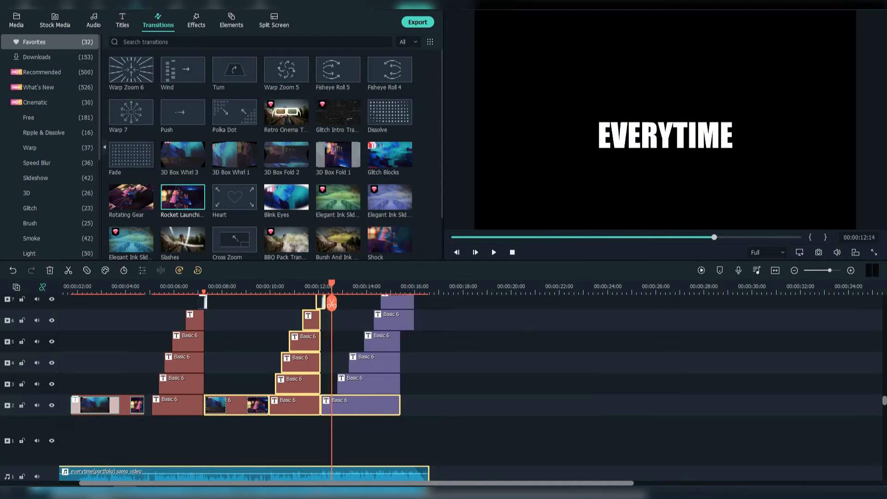
View the EVERYTIME title's outline settings in Advanced Text Edit, then close it
double_click(362, 405)
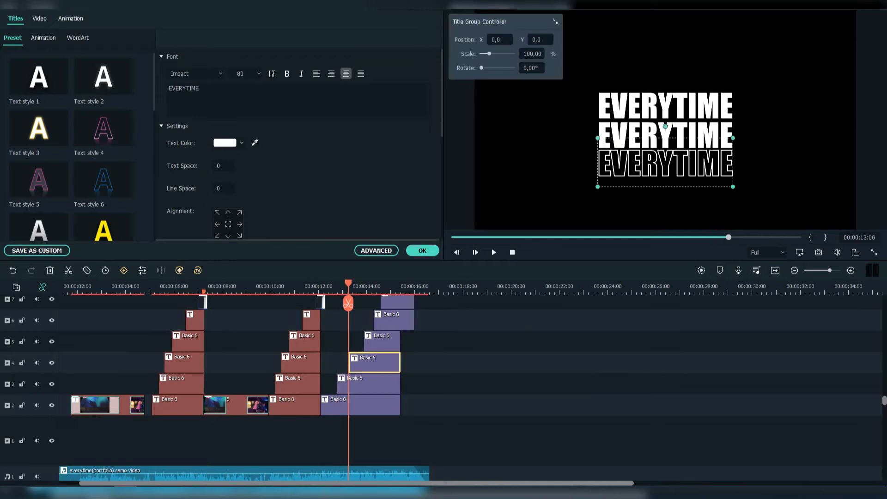
left_click(376, 250)
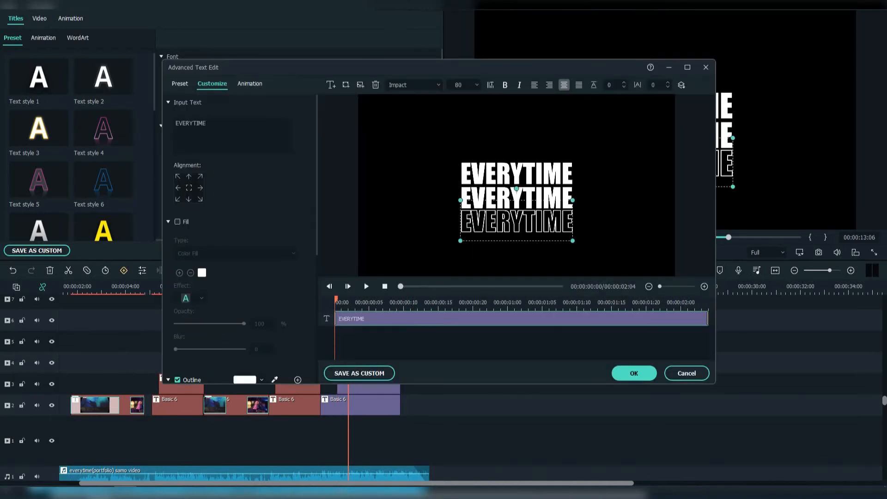
scroll("down", 3)
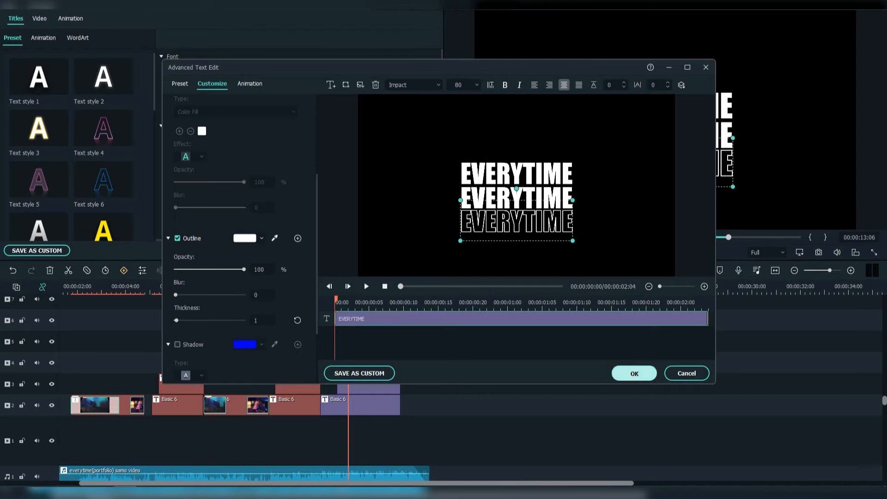
left_click(633, 373)
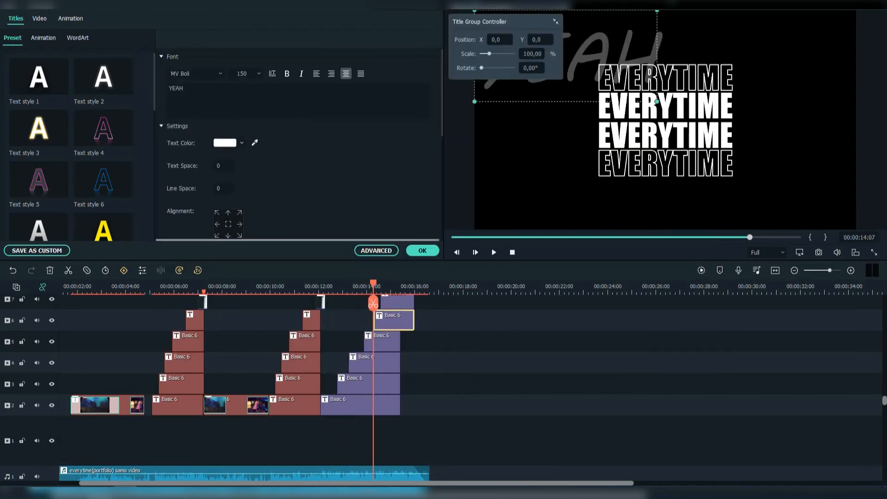
Review the YEAH title atop the four-line EVERYTIME stack and close its settings
left_click(375, 250)
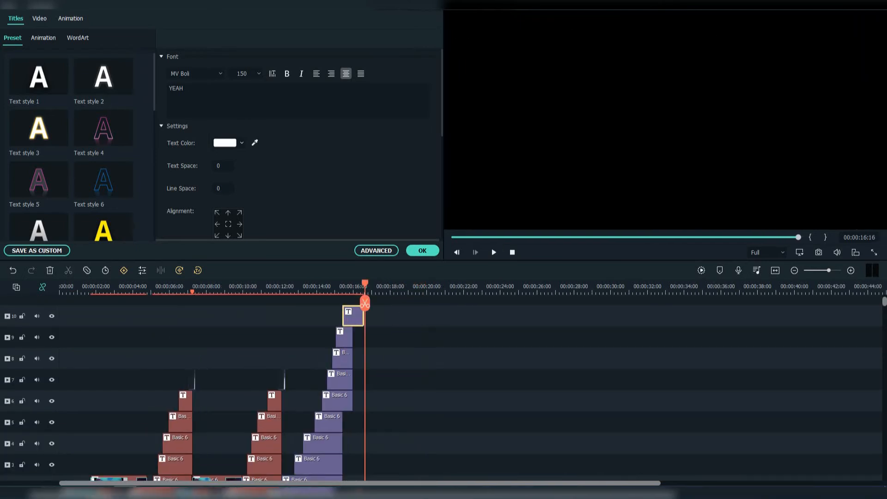
left_click(158, 19)
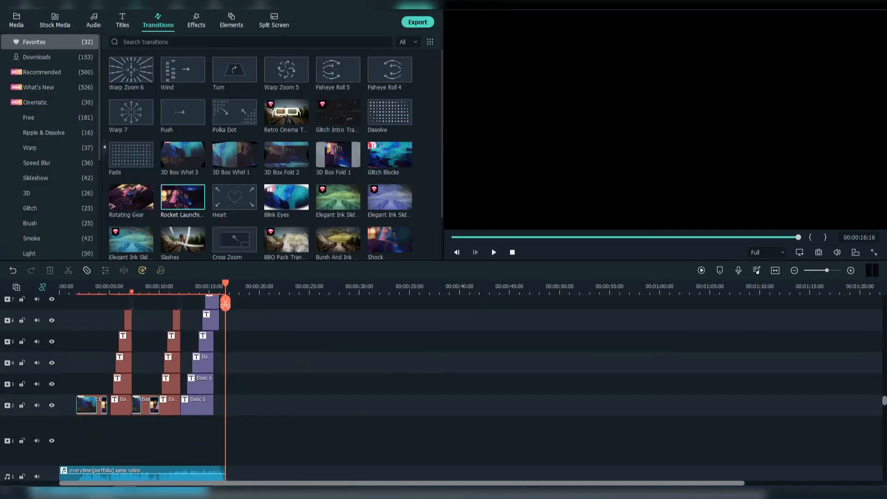
left_click(16, 20)
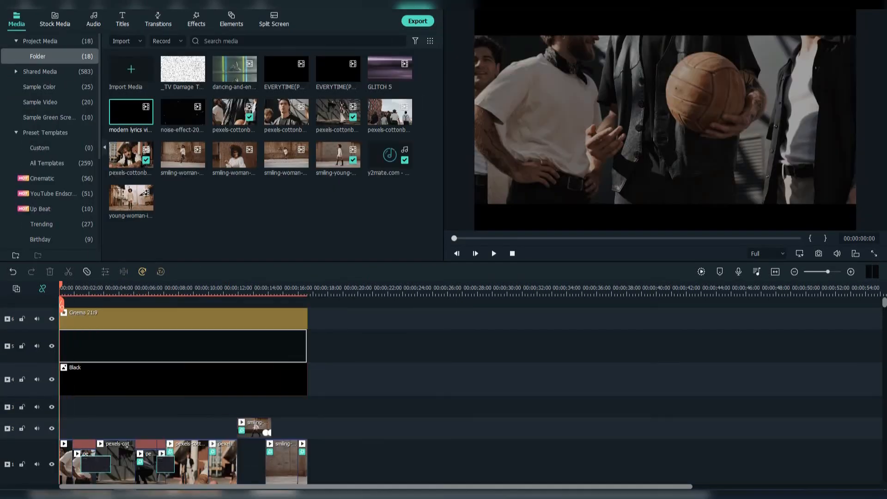
Place the rendered lyrics video on the track above the black overlay
left_click_drag(130, 111, 183, 345)
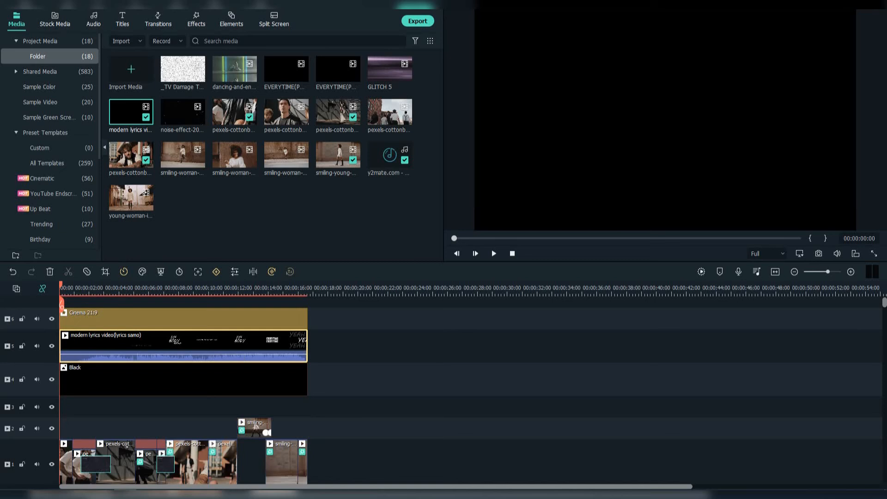
left_click(196, 17)
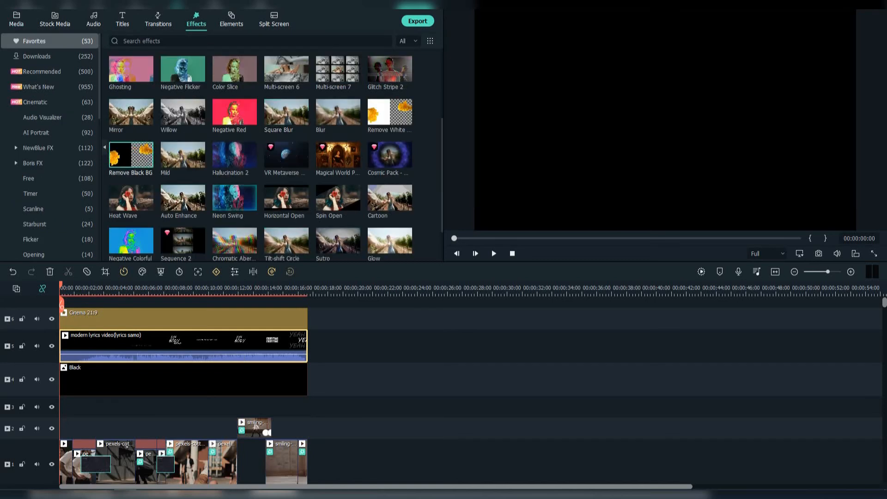